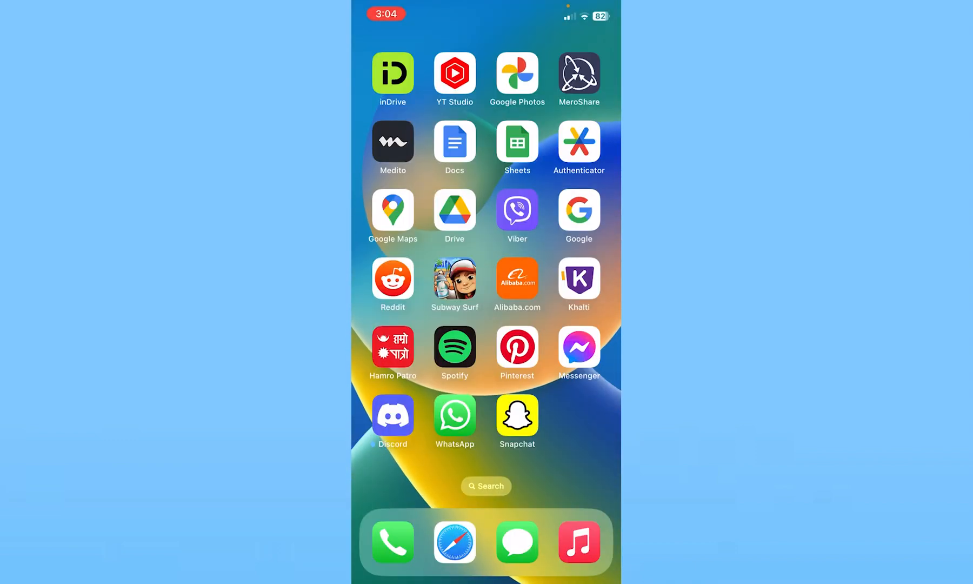
- Swipe to the first home page showing FaceTime, Calendar, Photos and Settings
scroll(left, 3)
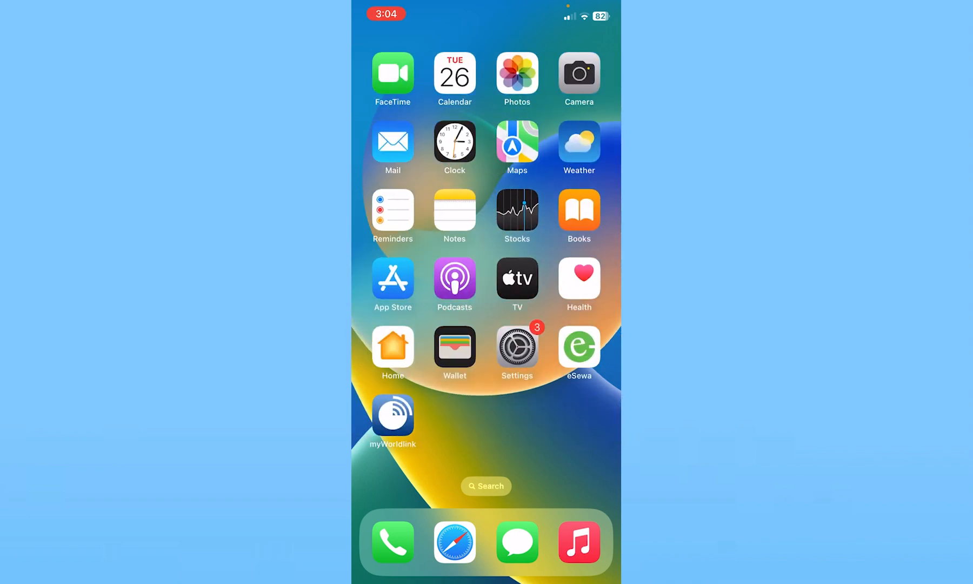
- From Settings, scroll the installed apps list down to Snapchat and enter its settings
click(517, 346)
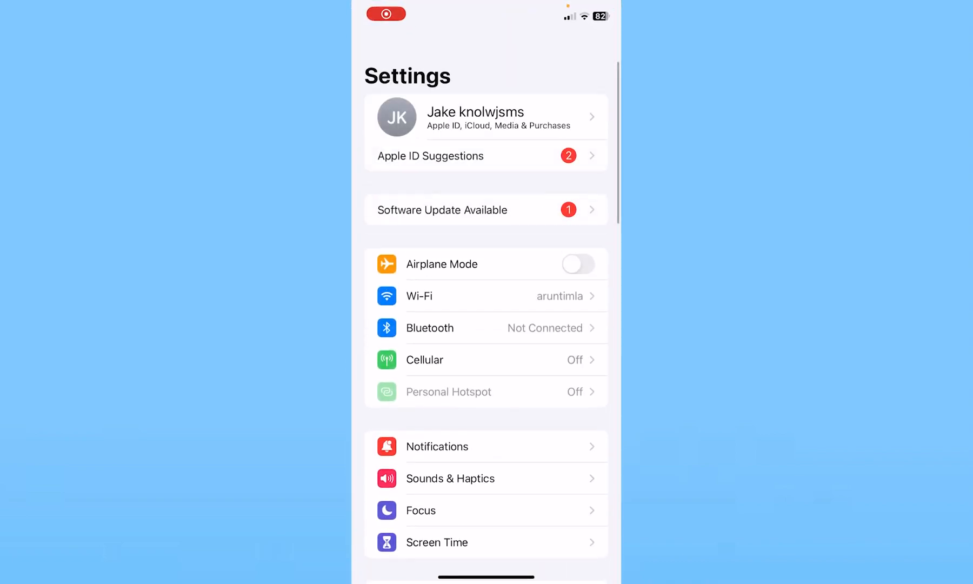
scroll(down, 3)
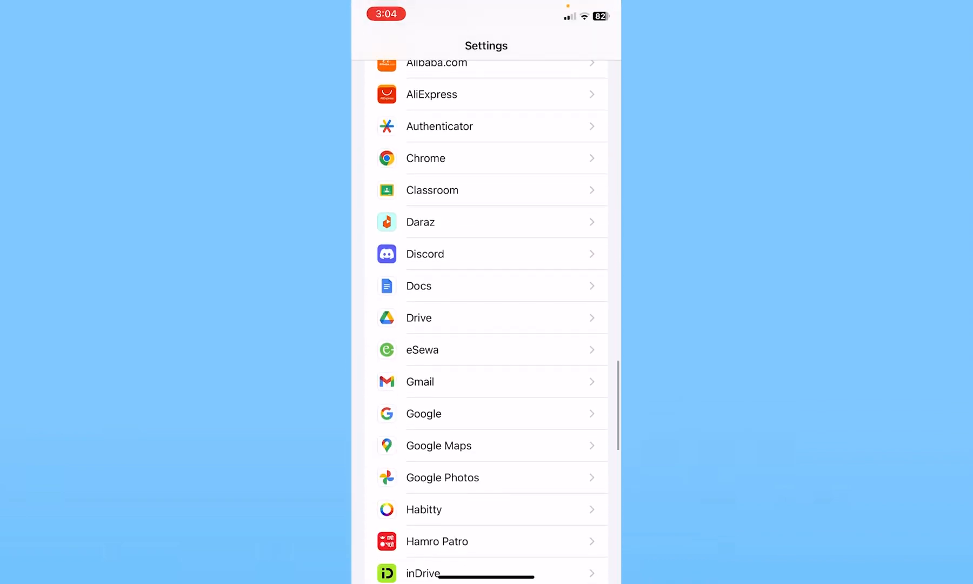
scroll(down, 3)
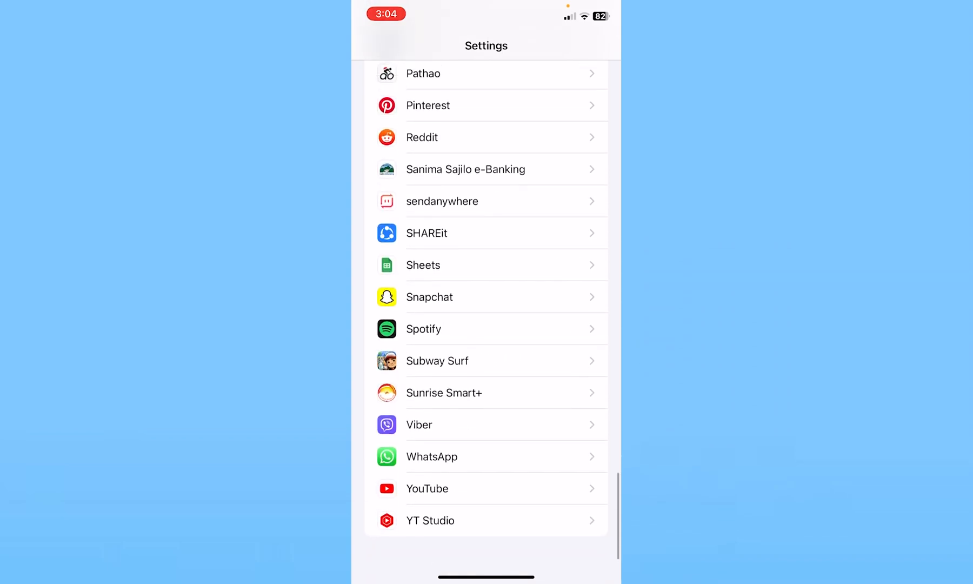
click(486, 298)
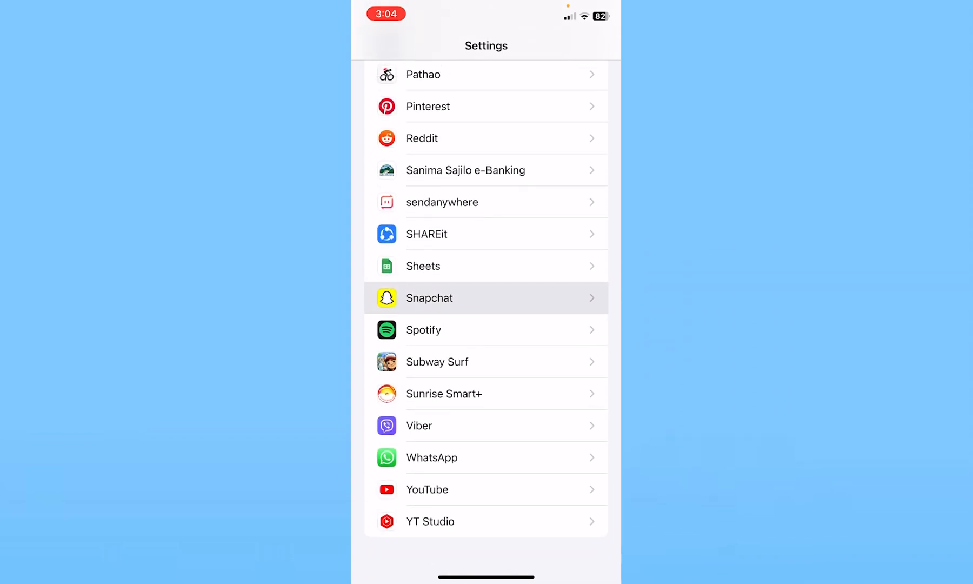
- In Snapchat's Notifications settings, switch off Allow Notifications
click(486, 298)
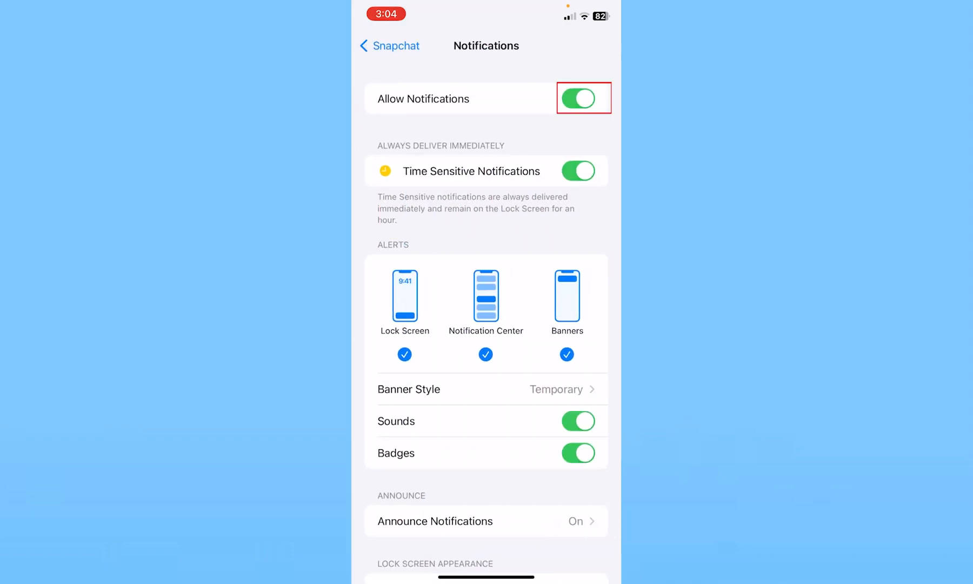
click(582, 98)
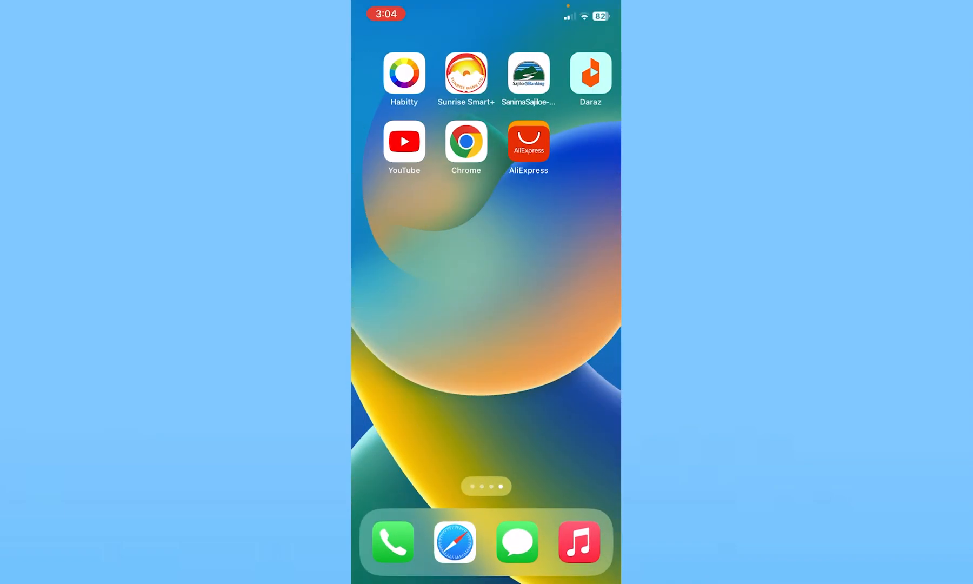
- Swipe to the App Library page and launch Snapchat to its Chat screen
scroll(left, 3)
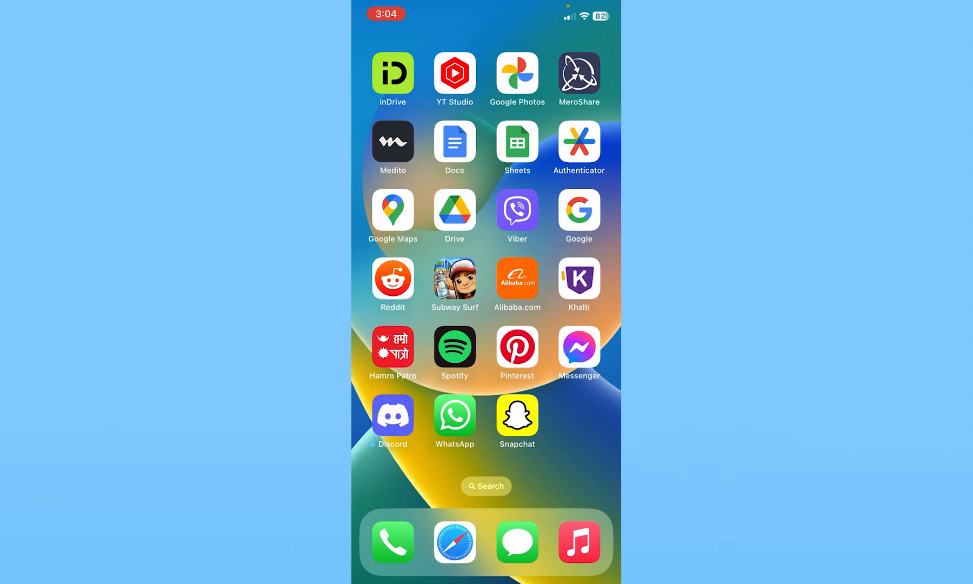
click(517, 414)
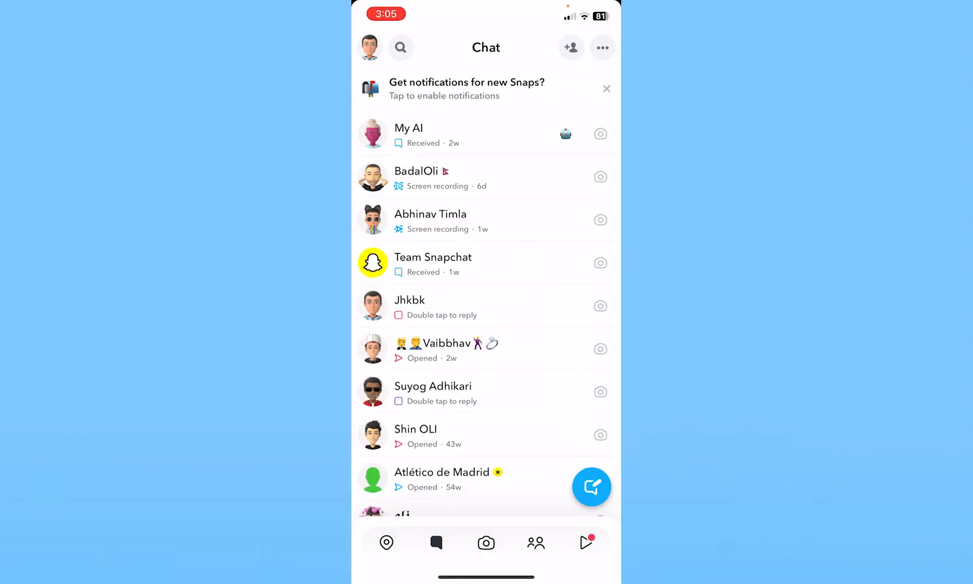